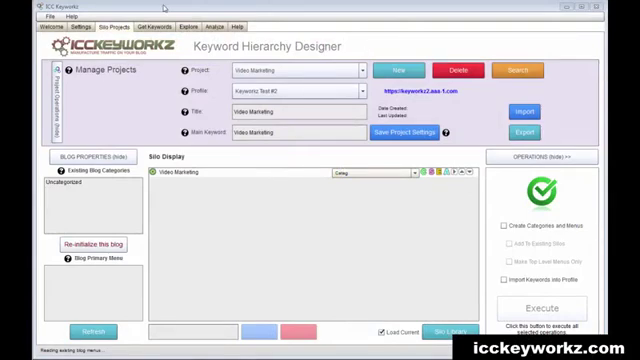
mouse_move(294, 12)
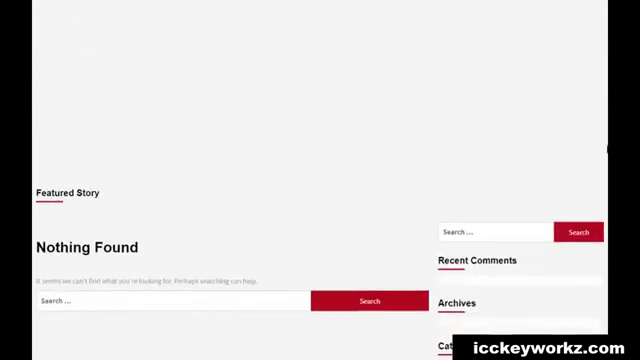
Add Youtube and Vimeo as keywords under the Video Marketing project.
scroll(down, 3)
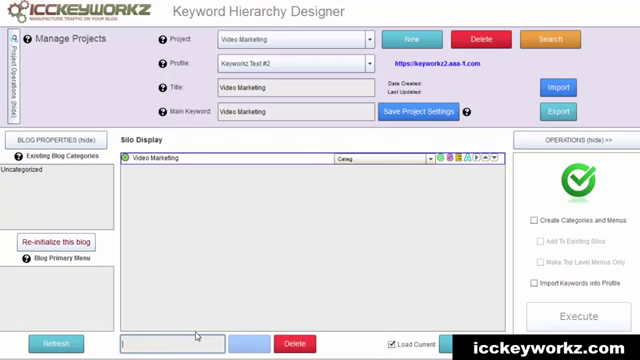
text(Youtube)
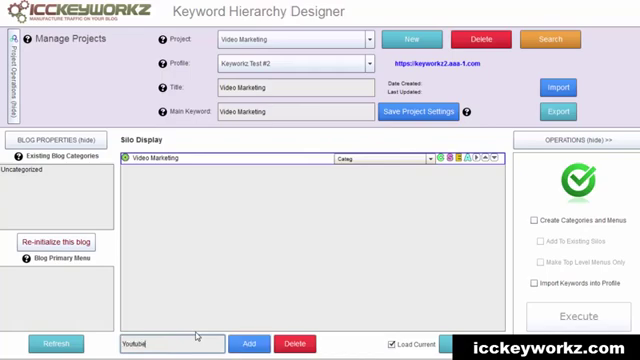
click(248, 344)
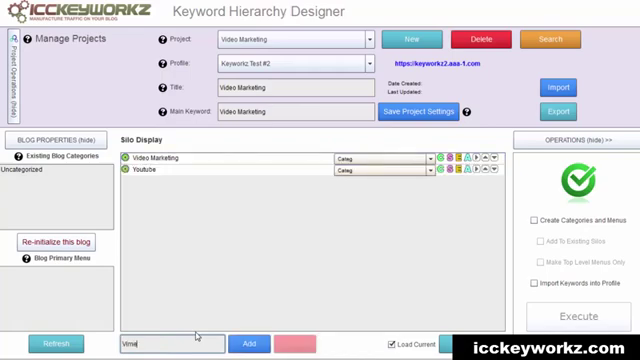
click(252, 344)
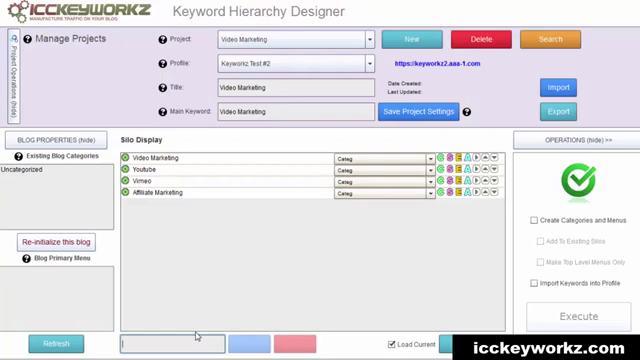
Add Launch Jacking and Video Marketing Techniques to the keyword list.
text(Launch Jack)
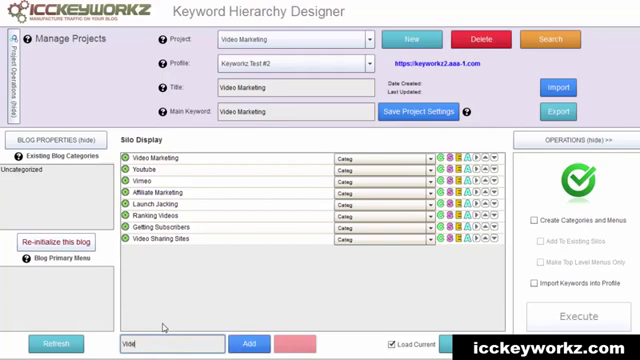
text(Video Marketing Tech)
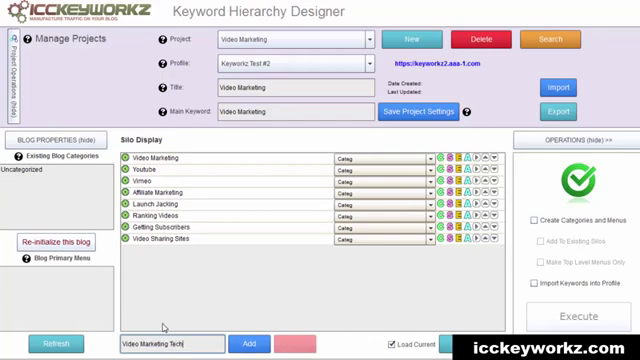
text(niques)
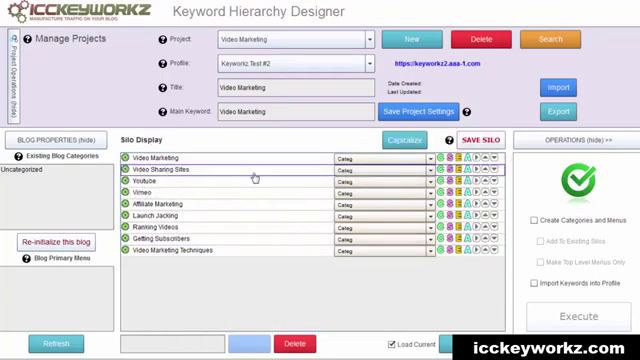
mouse_move(476, 186)
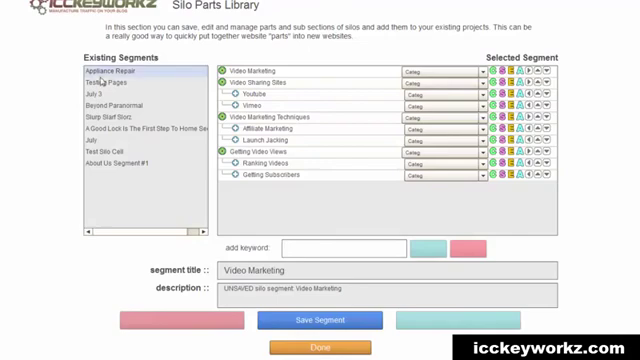
Bring up the Silo Parts Library showing the Video Marketing segment and its sub-keywords.
click(118, 160)
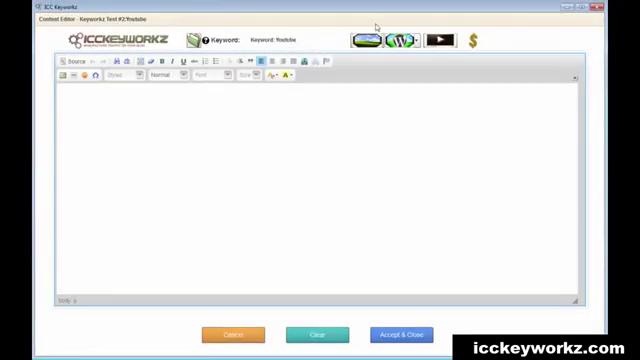
mouse_move(420, 40)
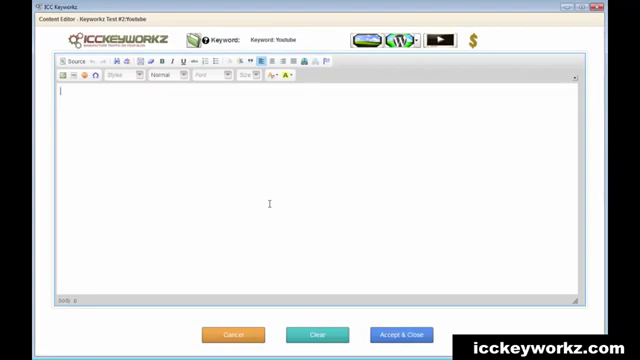
mouse_move(228, 332)
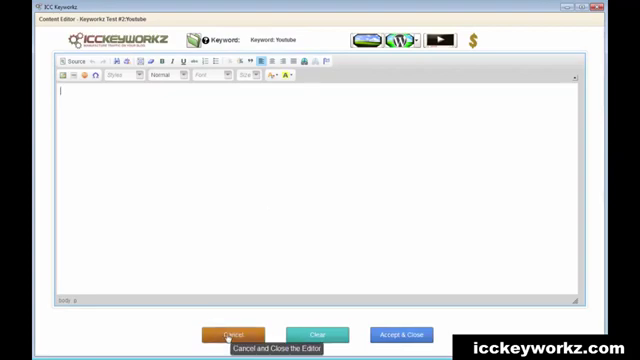
Cancel out of the empty Content Editor without saving.
click(228, 332)
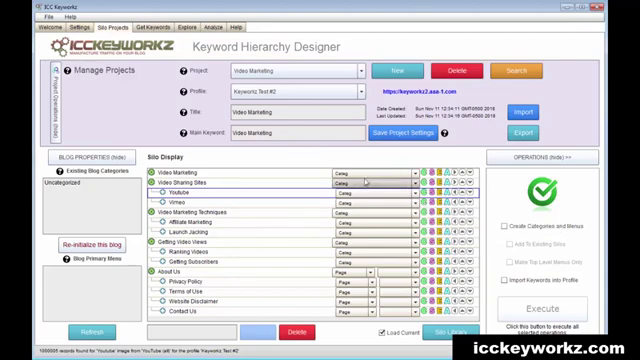
Assign Page or Category content types to Vimeo and Video Marketing in the Site Display rows.
click(348, 180)
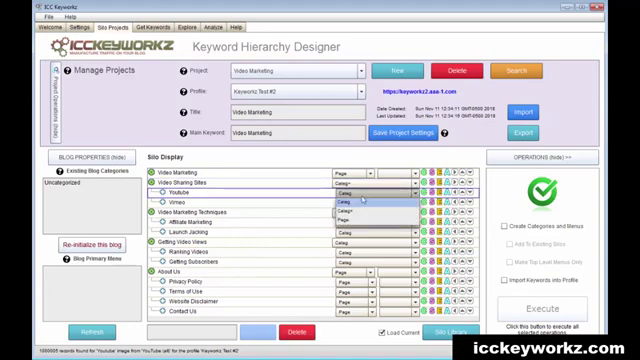
click(376, 210)
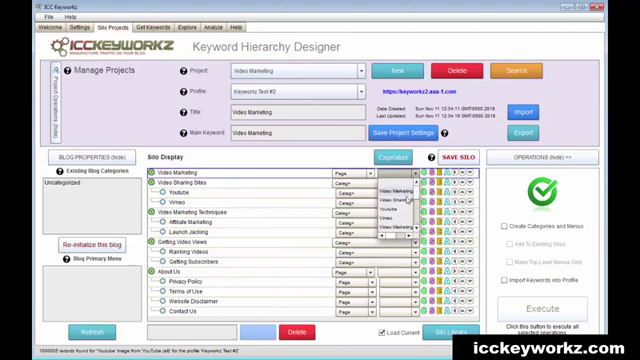
click(392, 196)
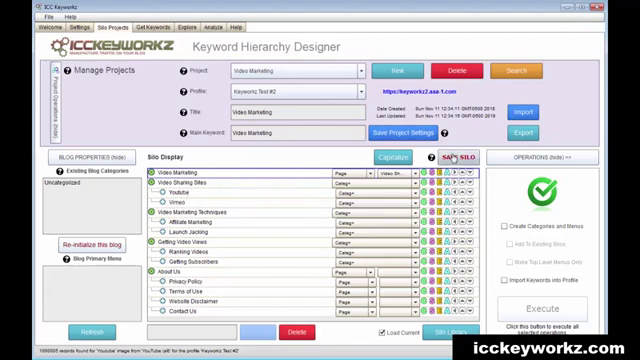
click(458, 158)
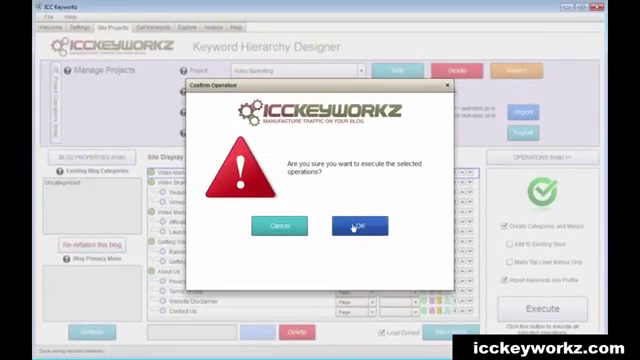
Confirm the operation so the keyword hierarchy is created on the blog as categories and menu entries.
click(352, 228)
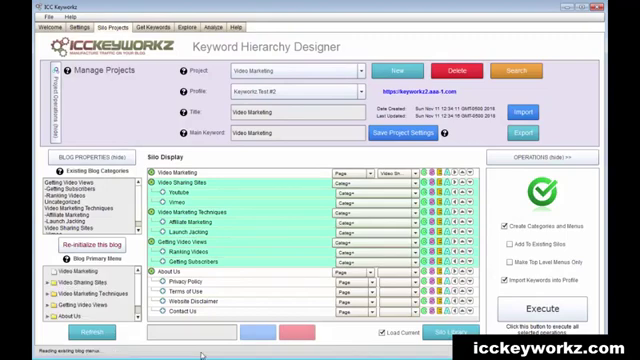
mouse_move(200, 348)
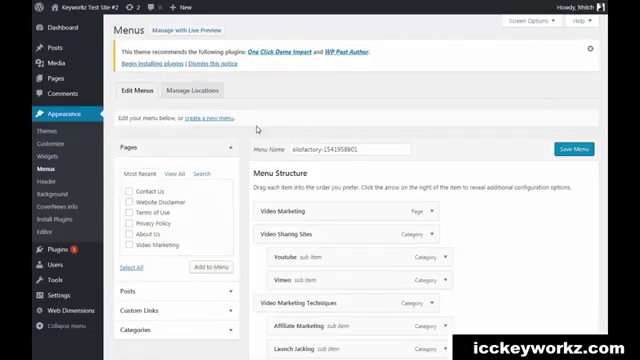
Tick Primary Menu as the display location for the generated menu and save it.
scroll(down, 3)
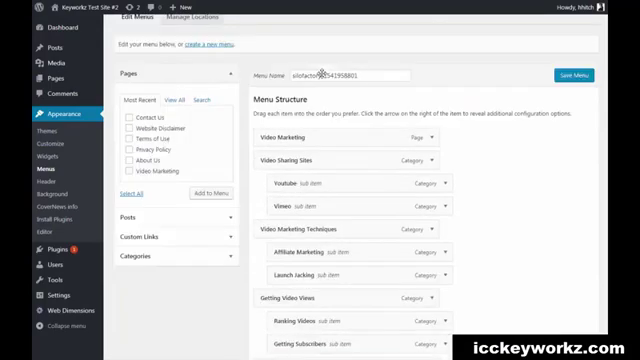
scroll(down, 3)
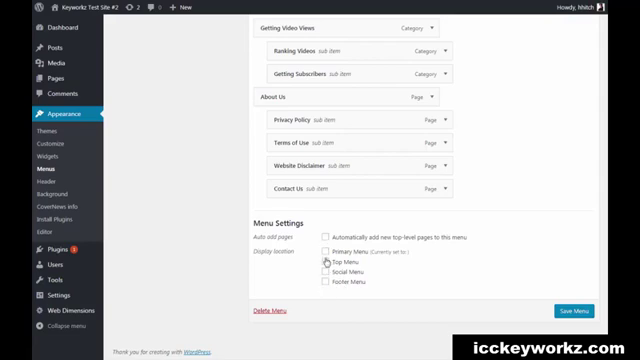
click(328, 250)
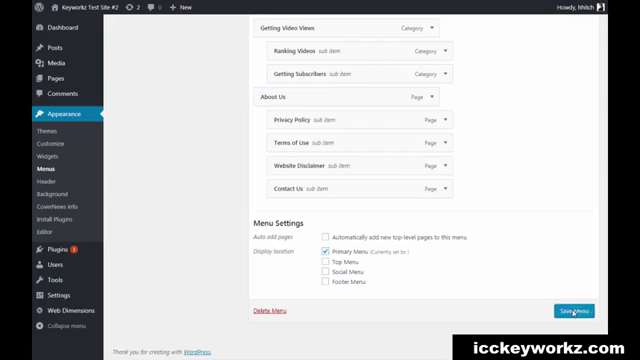
click(568, 316)
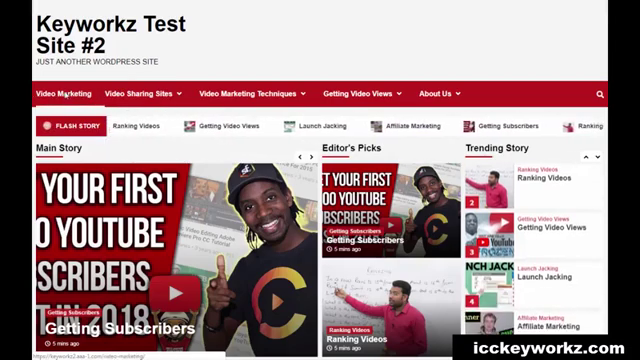
View the Video Marketing page's text, image and embedded video, then return to the homepage stories.
click(64, 94)
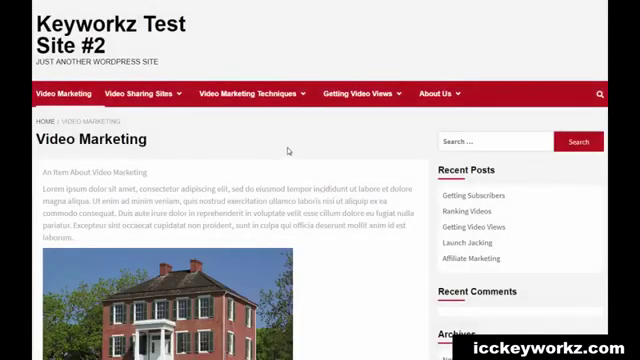
scroll(down, 3)
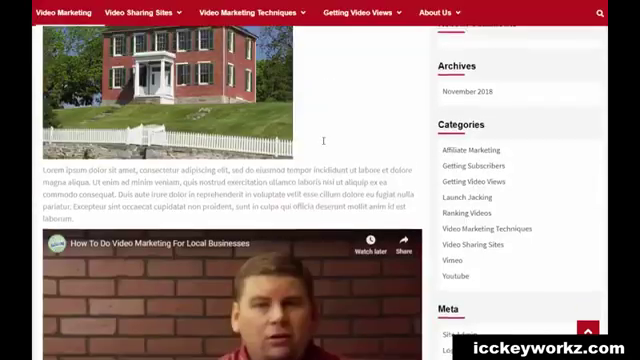
scroll(down, 3)
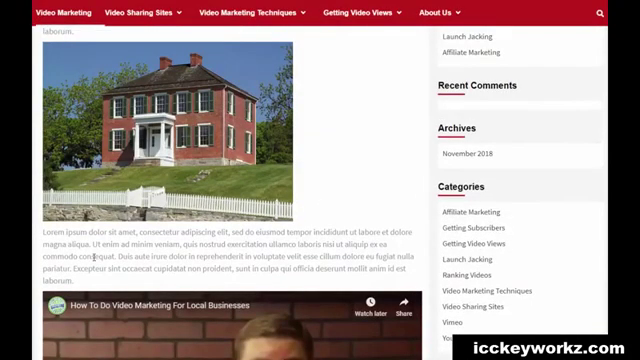
mouse_move(396, 184)
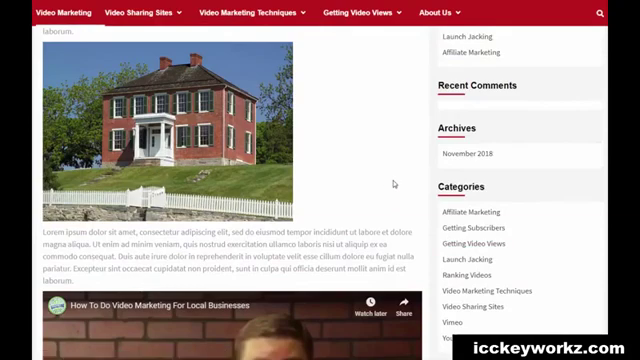
scroll(up, 3)
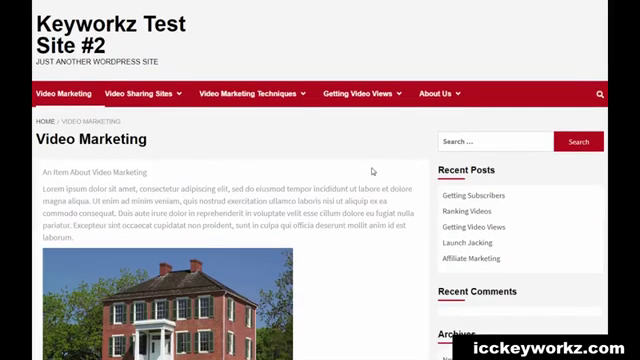
scroll(down, 3)
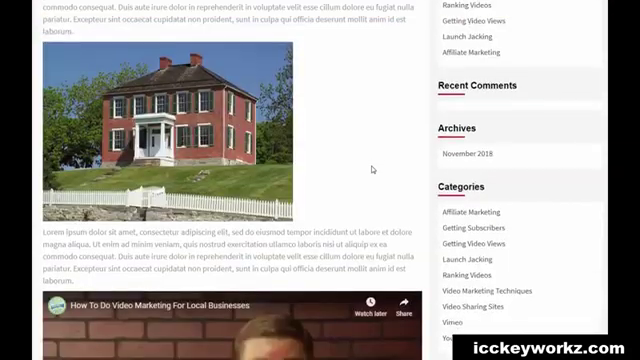
scroll(down, 3)
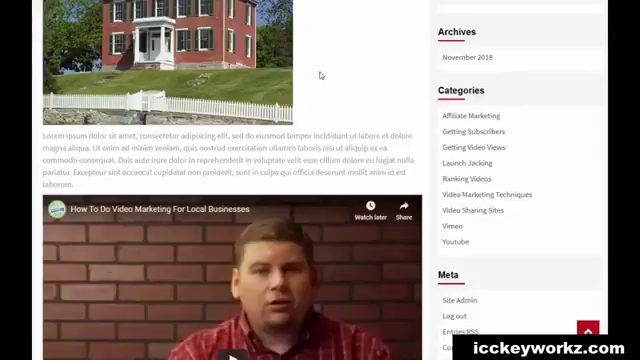
scroll(down, 3)
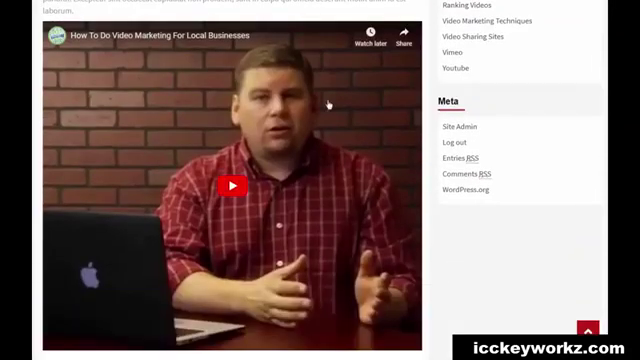
scroll(up, 3)
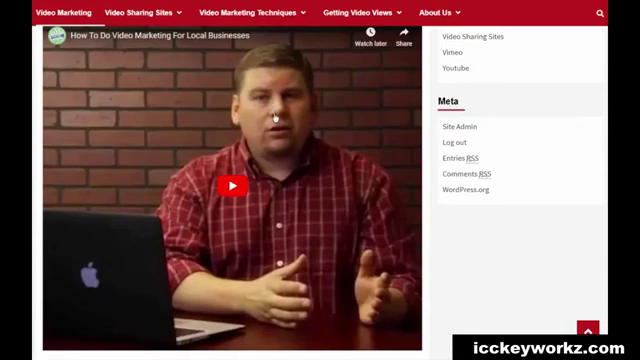
scroll(down, 3)
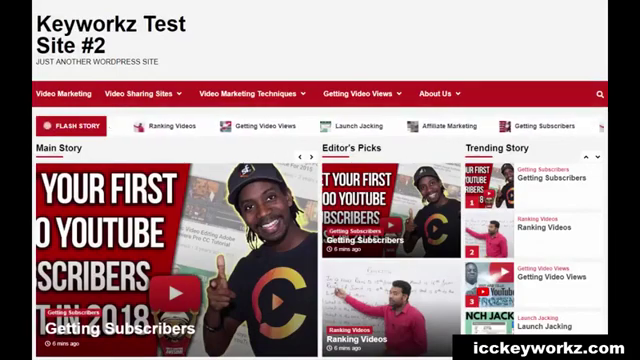
Scroll the homepage and the Ranking Videos post down through its video and comments form.
scroll(down, 3)
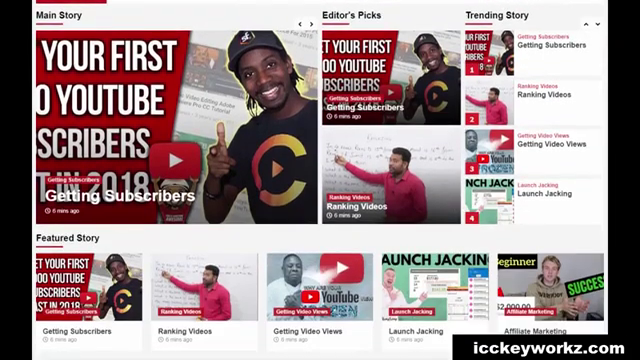
scroll(down, 3)
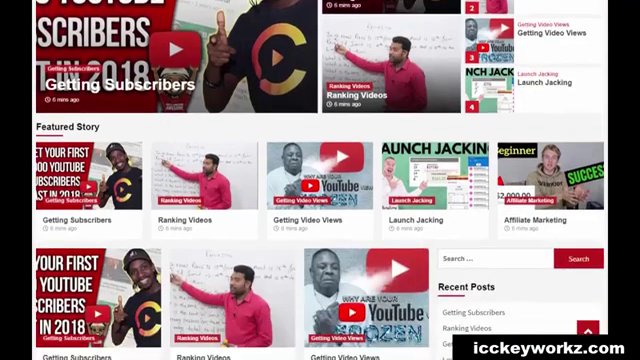
scroll(down, 3)
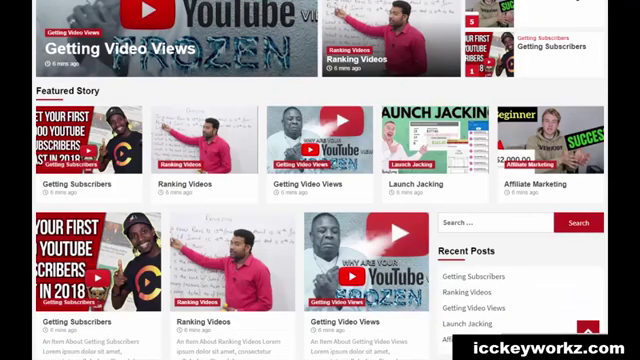
scroll(down, 3)
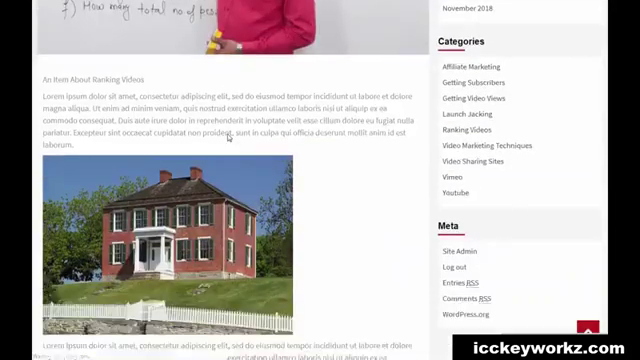
scroll(down, 3)
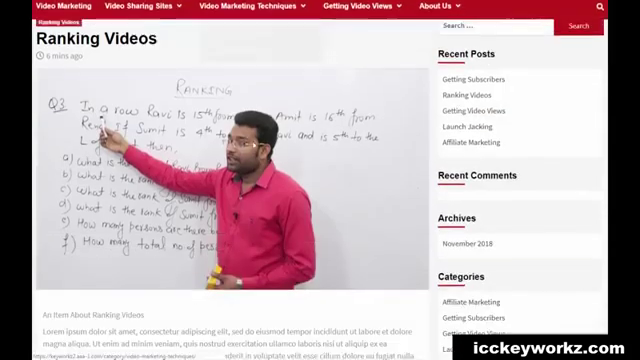
scroll(down, 3)
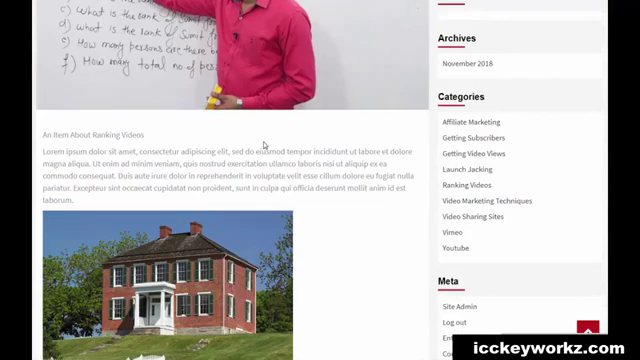
scroll(down, 3)
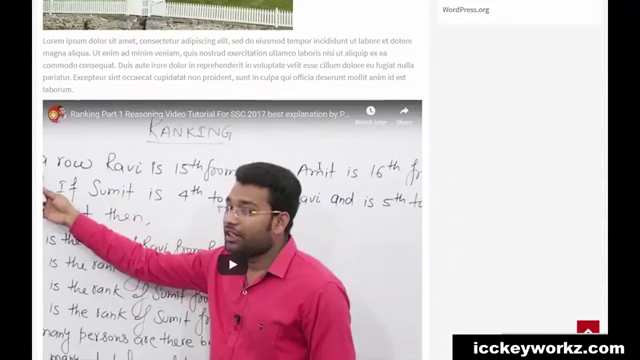
scroll(down, 3)
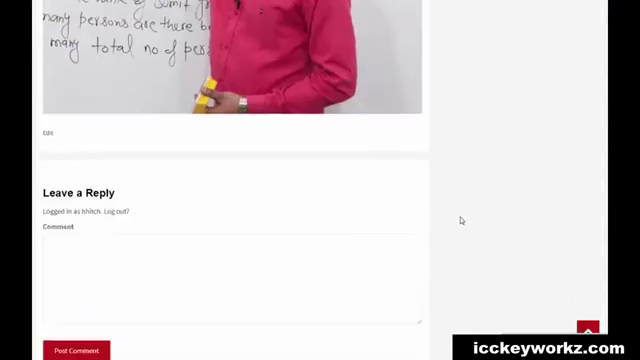
scroll(down, 3)
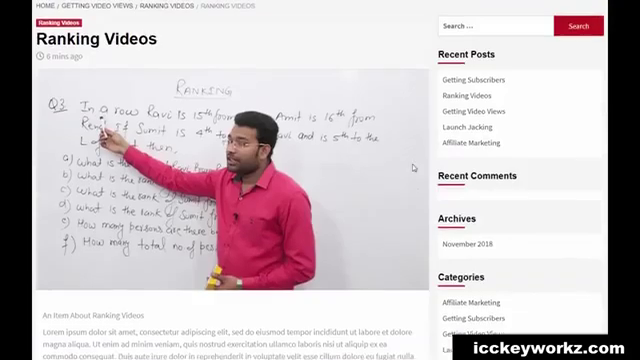
scroll(down, 3)
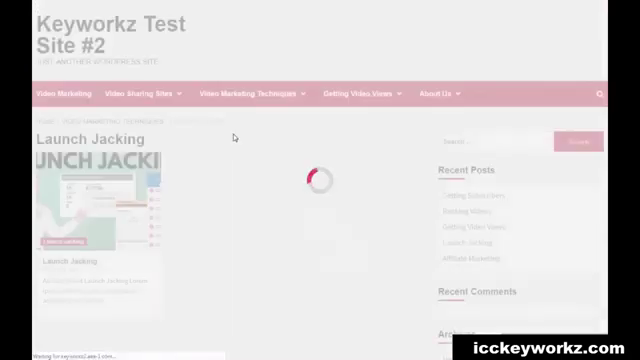
View the Launch Jacking post with its lorem ipsum text and house image before editing it.
click(252, 94)
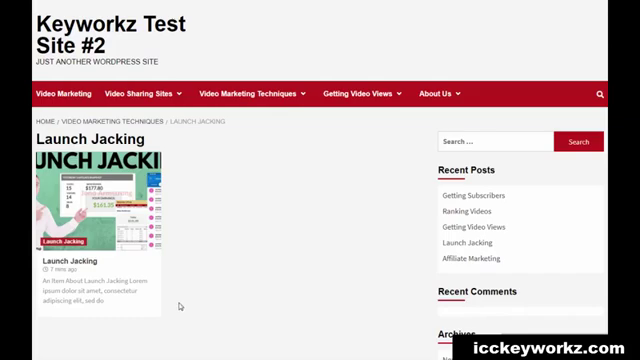
mouse_move(380, 278)
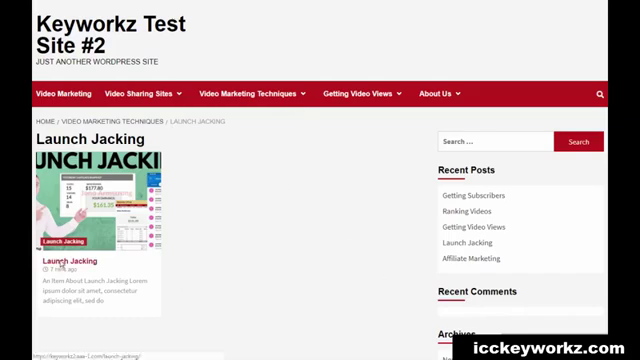
scroll(down, 3)
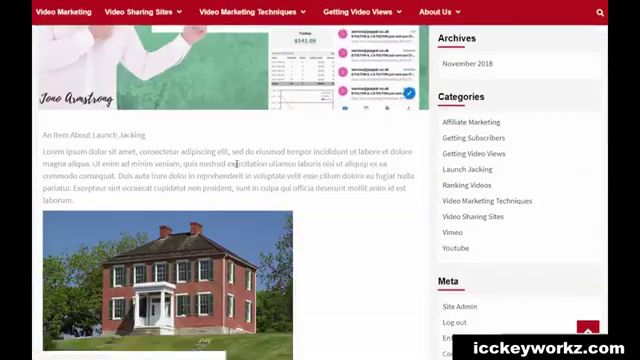
scroll(down, 3)
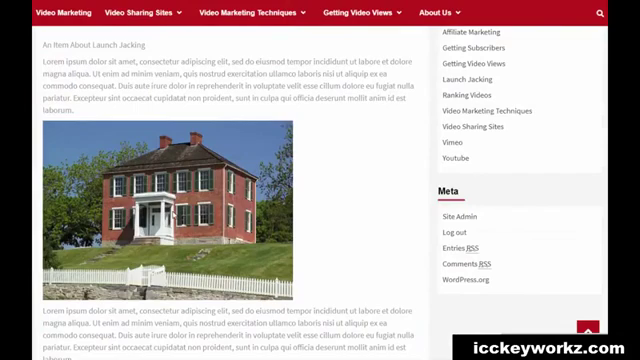
mouse_move(304, 212)
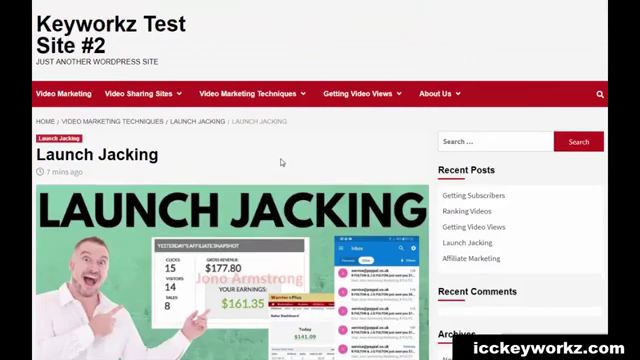
scroll(down, 3)
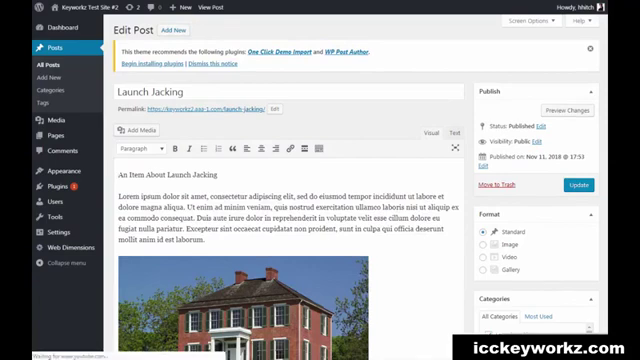
Switch from the WordPress editor to ICC Express to reach the saved drafts list.
click(16, 356)
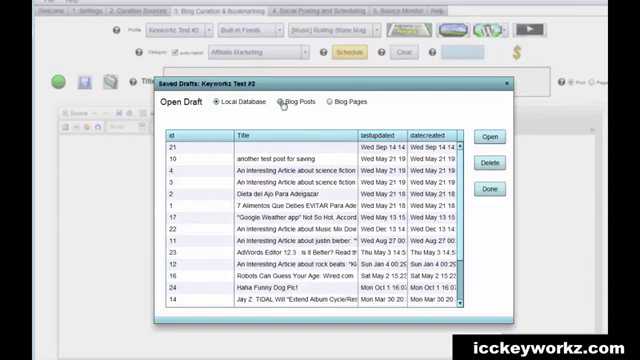
Browse published posts and pages, then open the Affiliate Marketing post for editing.
click(292, 100)
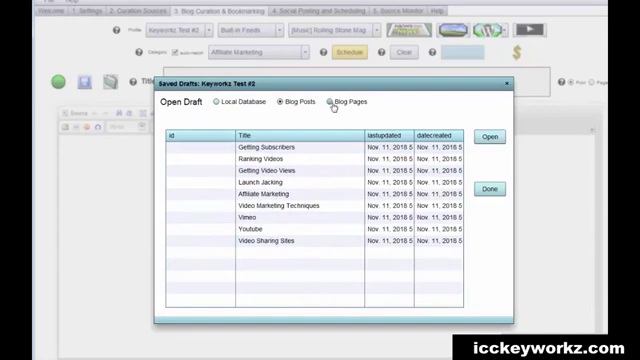
click(340, 92)
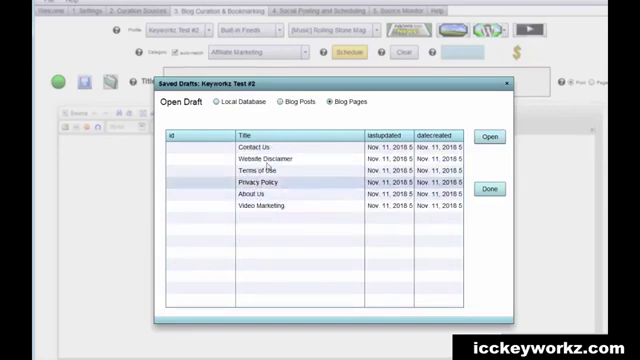
click(288, 100)
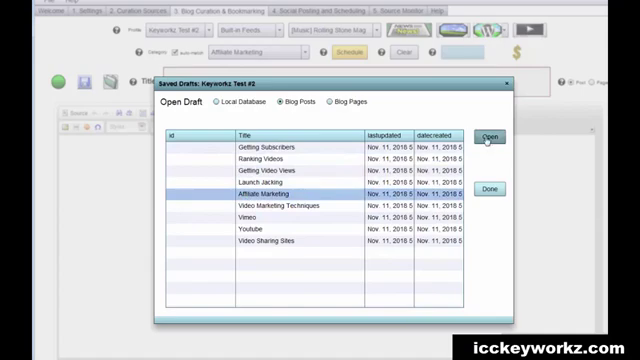
click(494, 136)
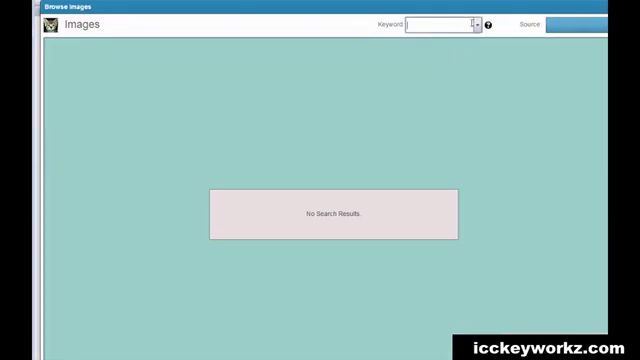
Search images for 'video marke' and upload the office-team photo into the post.
text(video marke)
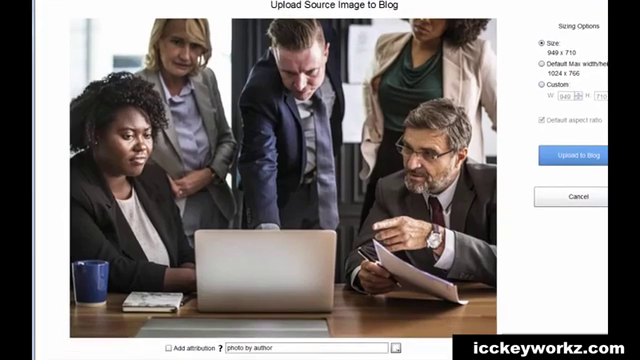
mouse_move(518, 116)
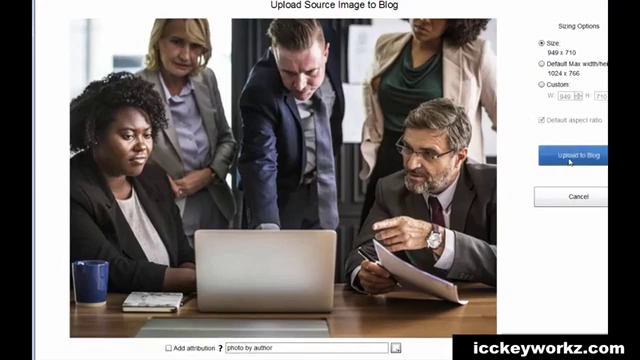
click(570, 156)
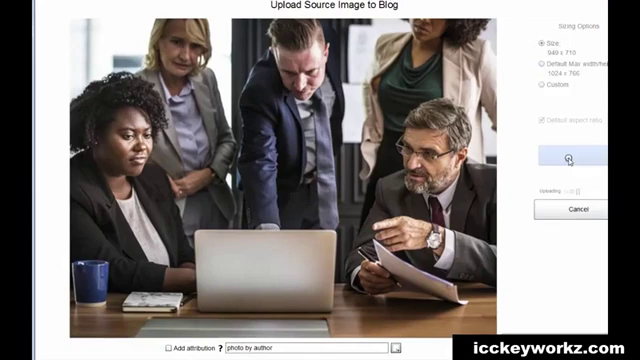
click(566, 160)
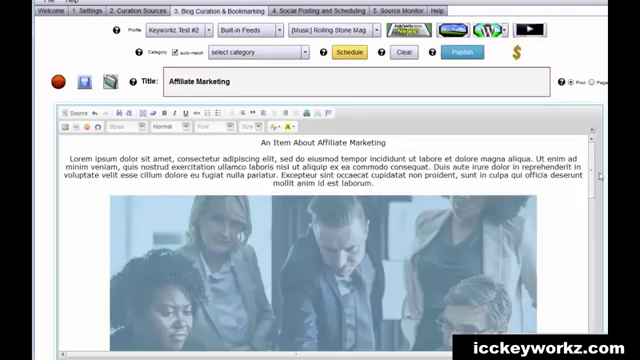
Scroll through the edited post to review it before republishing to WordPress.
scroll(down, 3)
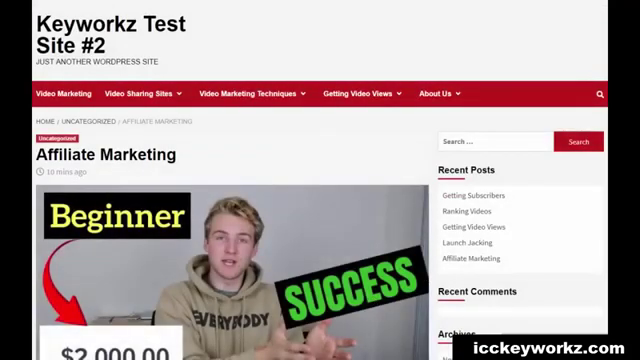
Scroll down the live post to the office-team photo below the lorem ipsum text.
scroll(down, 3)
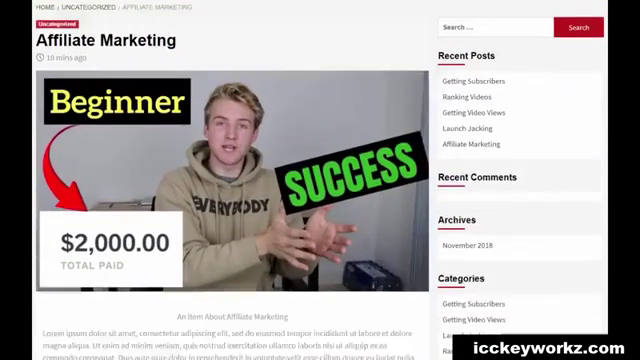
scroll(down, 3)
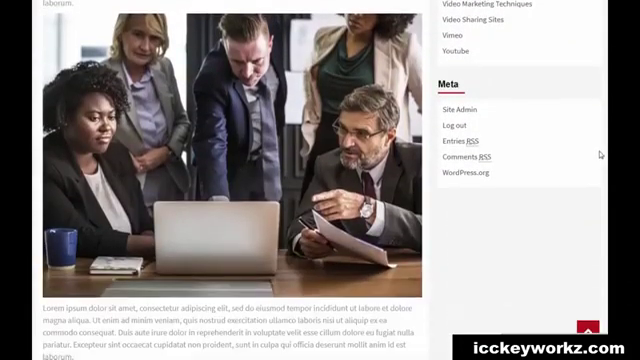
scroll(down, 3)
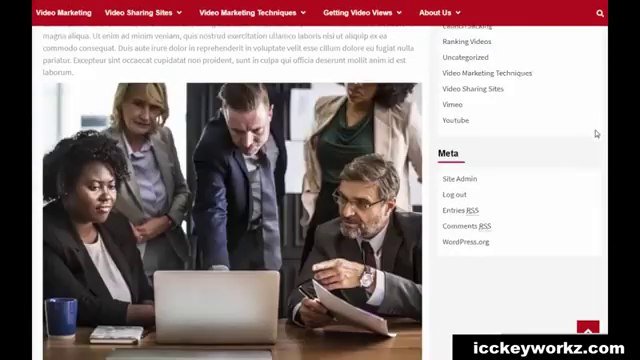